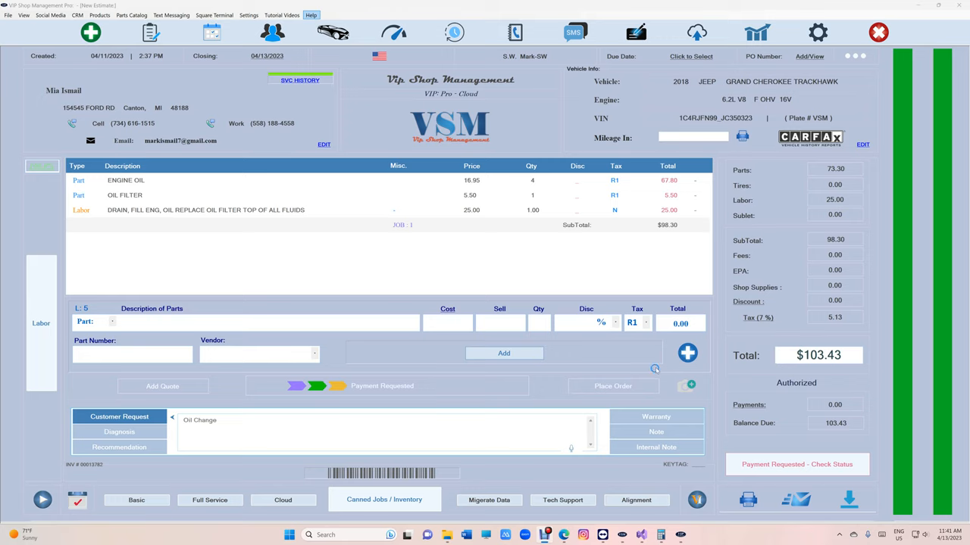
Check the requested payment's Square checkout status, return to the estimate, and view its payments.
click(265, 322)
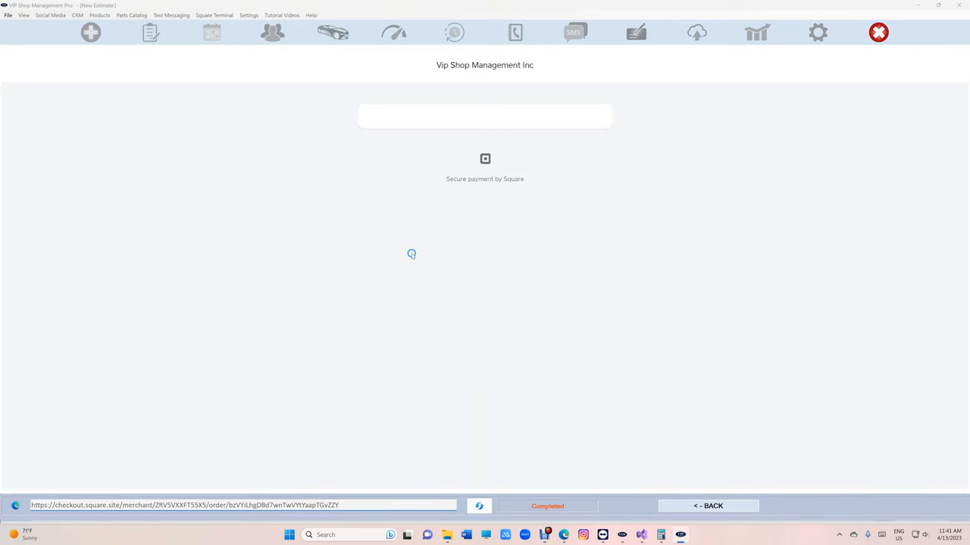
click(706, 505)
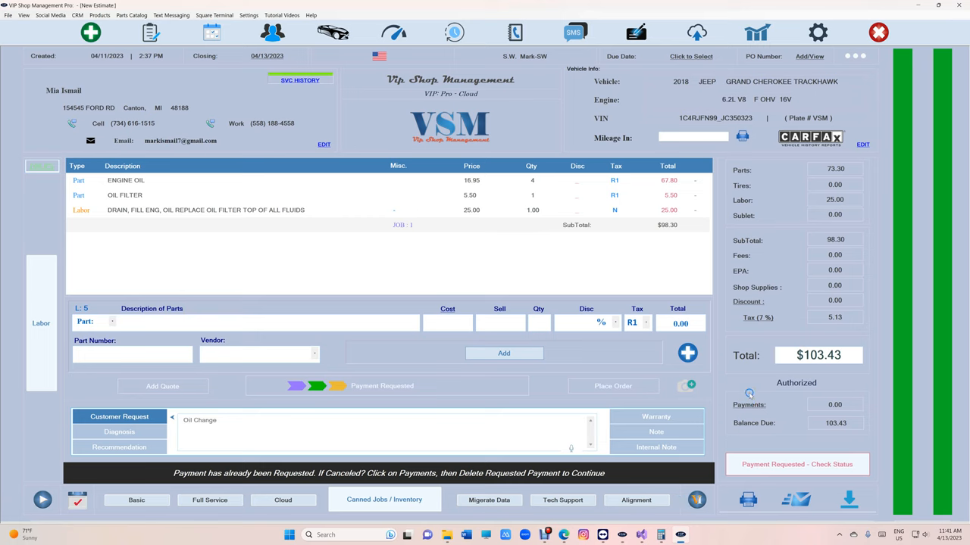
click(748, 405)
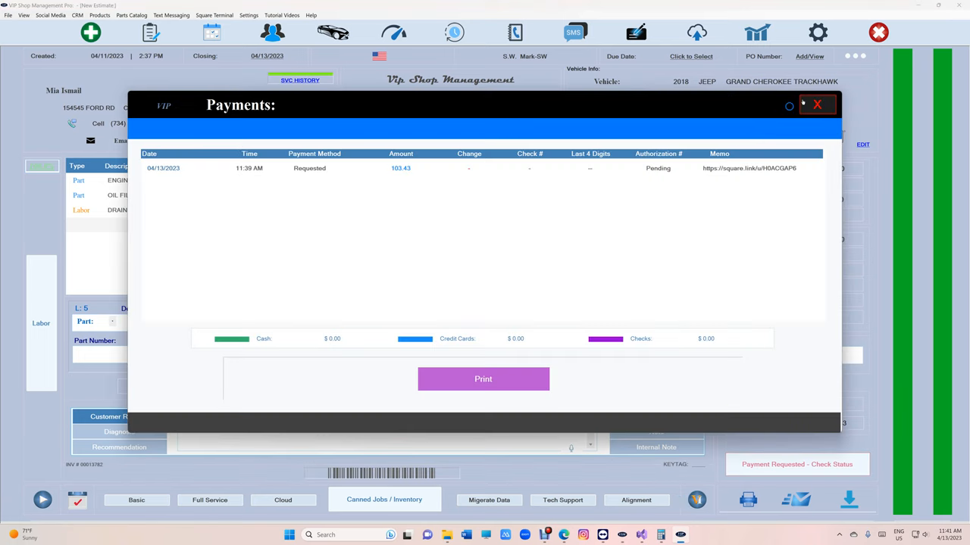
Select the pending $103.43 Requested payment and delete it.
click(818, 104)
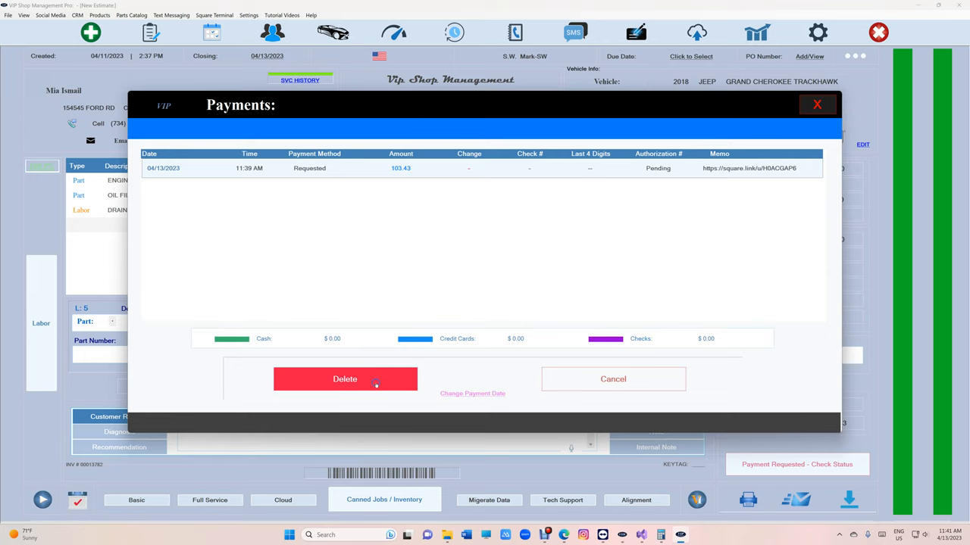
click(344, 379)
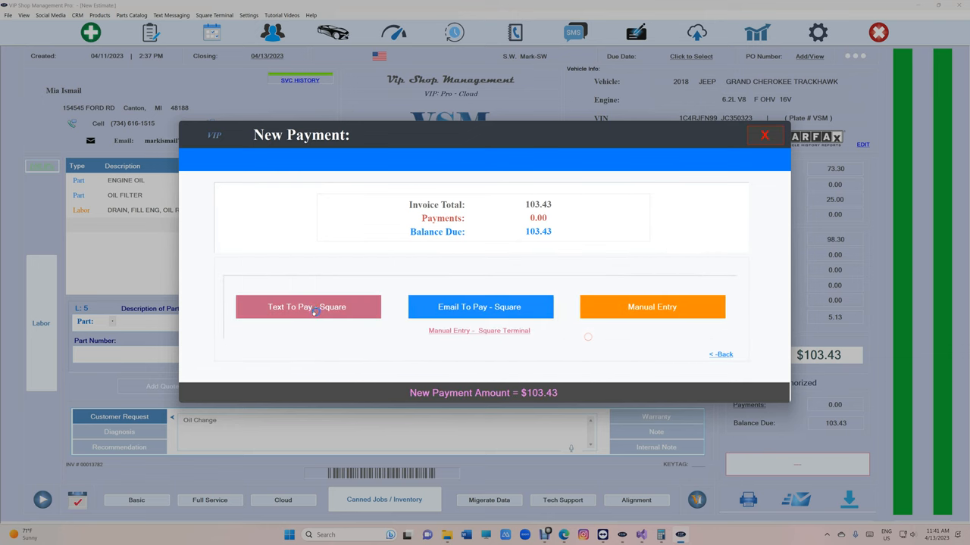
Close the New Payment form without paying, leaving the estimate Ready for Checkout.
click(764, 135)
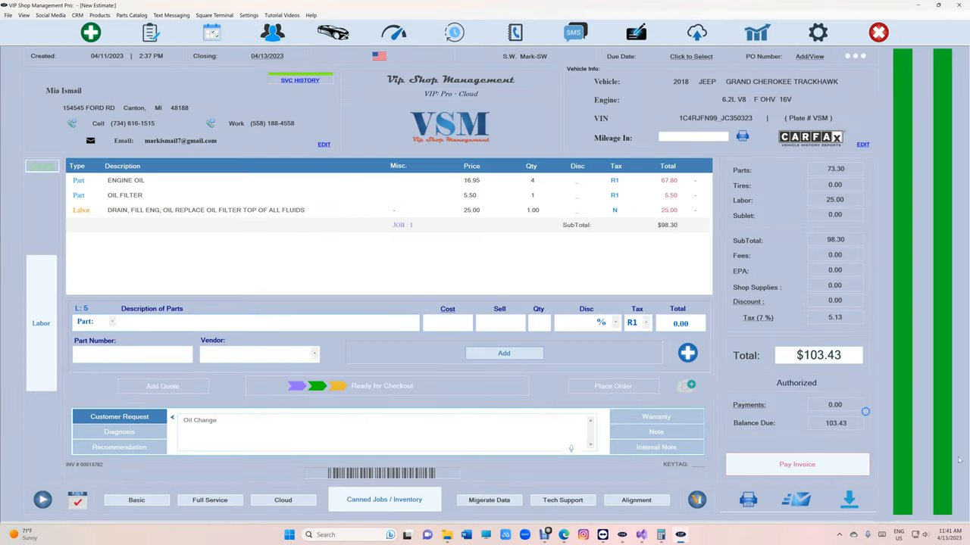